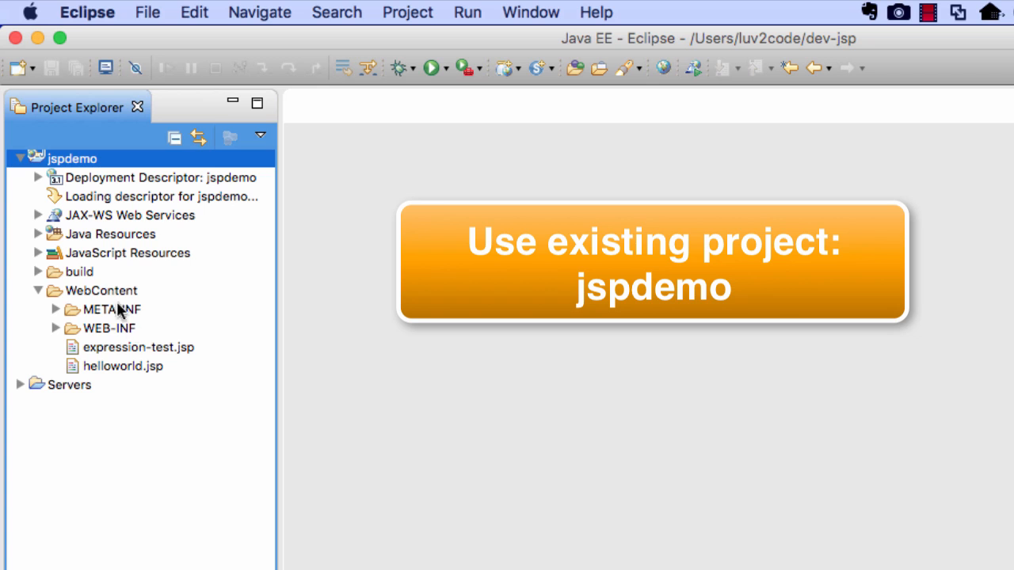
# Begin a plain new file under jspdemo's WebContent folder from Project Explorer
pyautogui.click(102, 290)
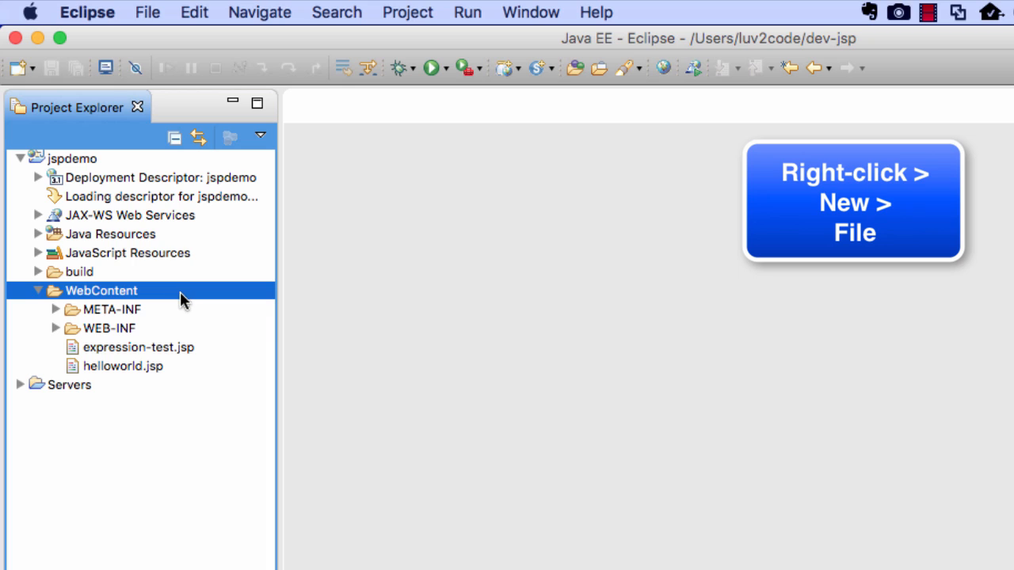
pyautogui.rightClick(102, 290)
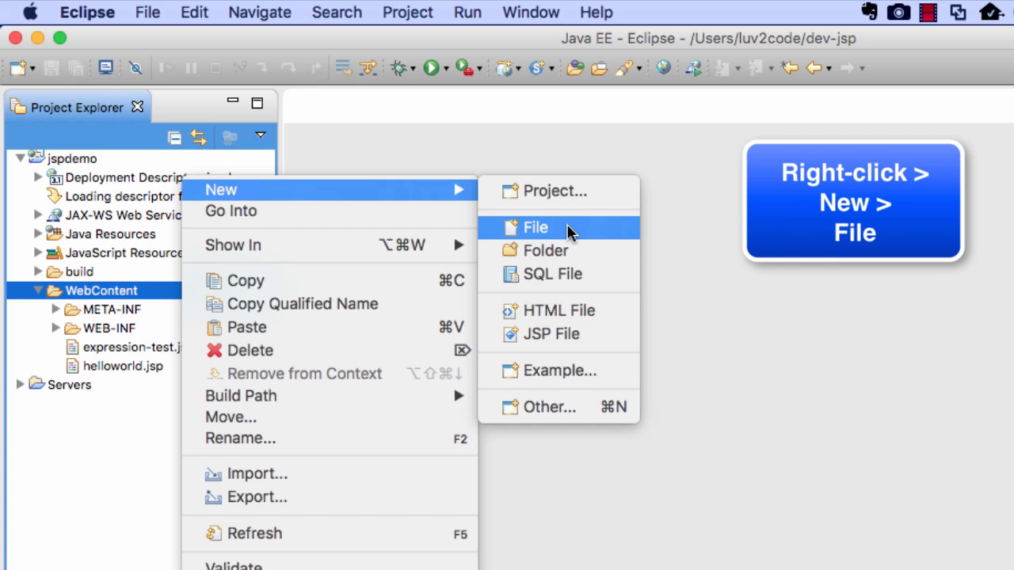
pyautogui.click(535, 228)
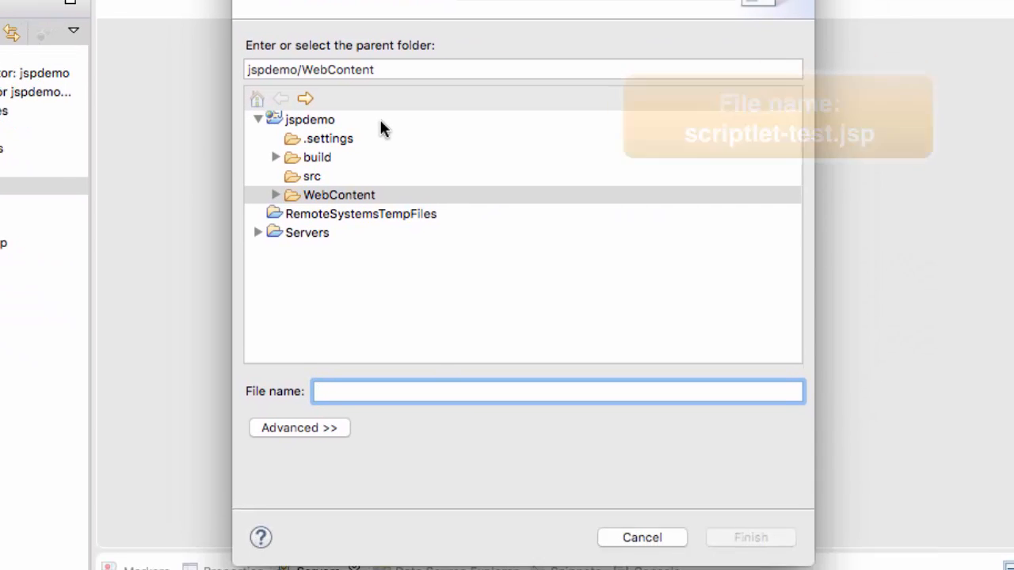
# Name the new file scriptlet-test.jsp and finish so it opens empty in the editor
pyautogui.write('SCRIP')
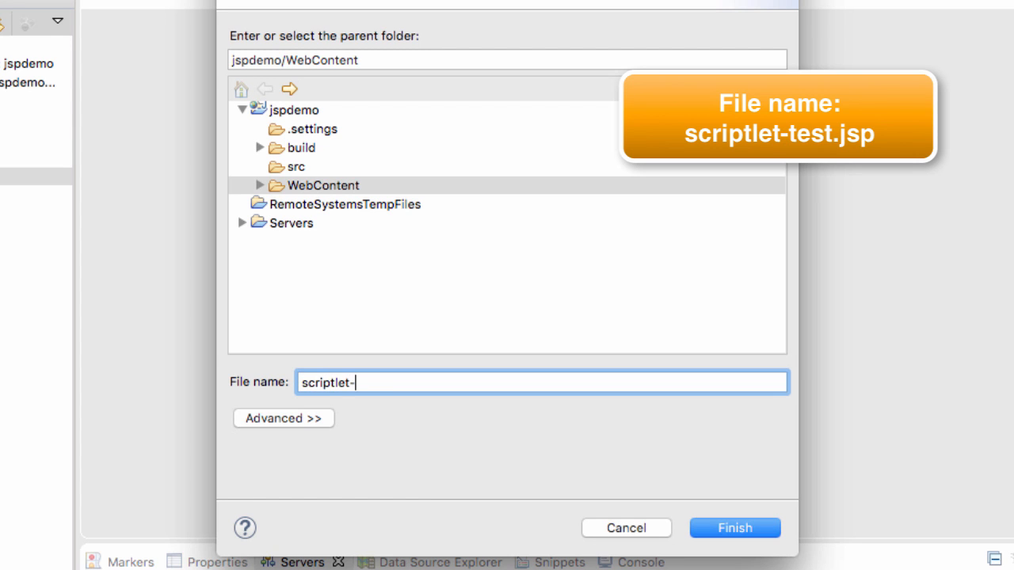
pyautogui.write('test.jsp')
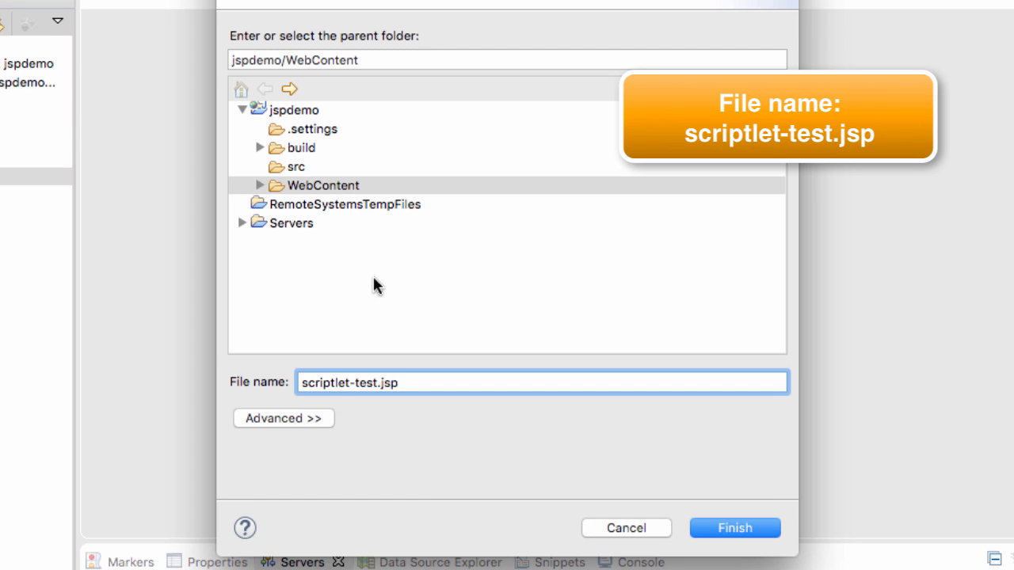
pyautogui.moveTo(487, 373)
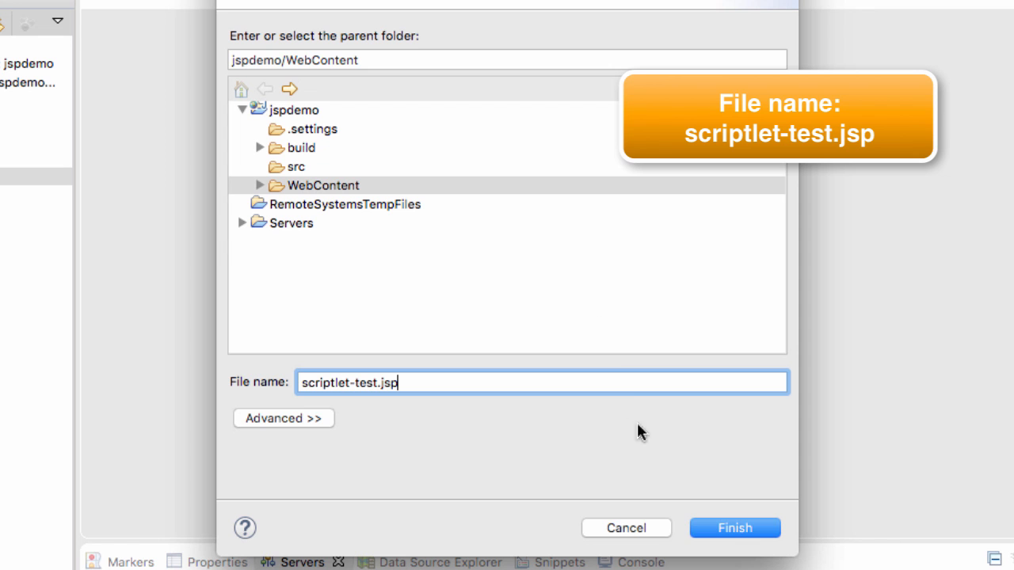
pyautogui.click(734, 527)
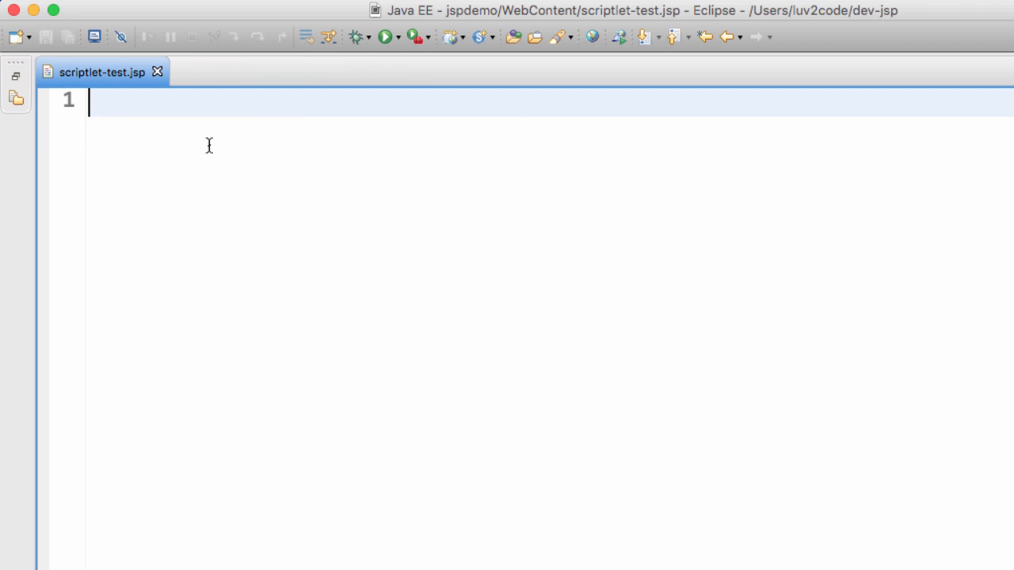
# Write html and body tags, an h3 'Hello World of Java' heading, and an opening <% scriptlet
pyautogui.write('<html>')
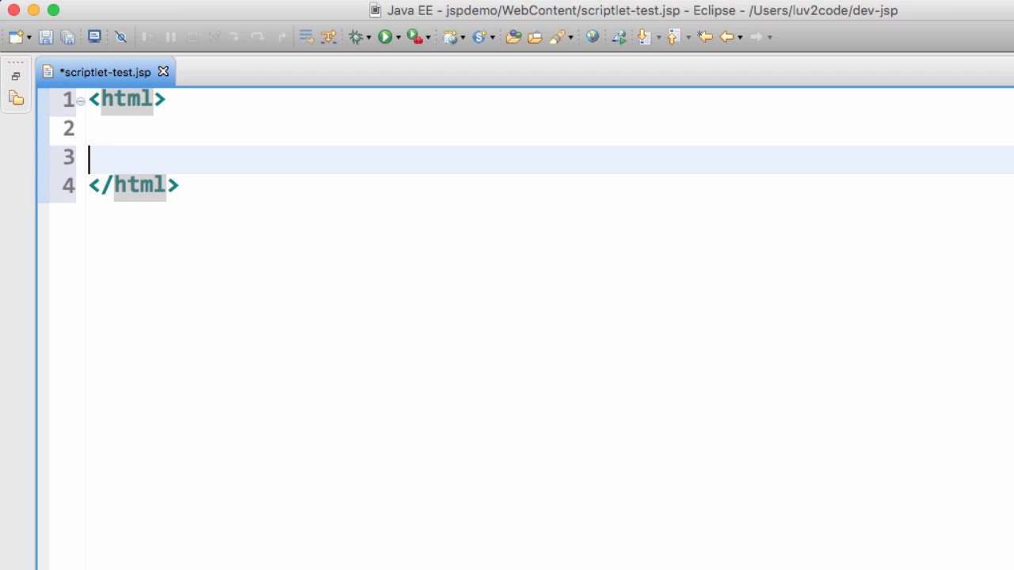
pyautogui.write('<body>')
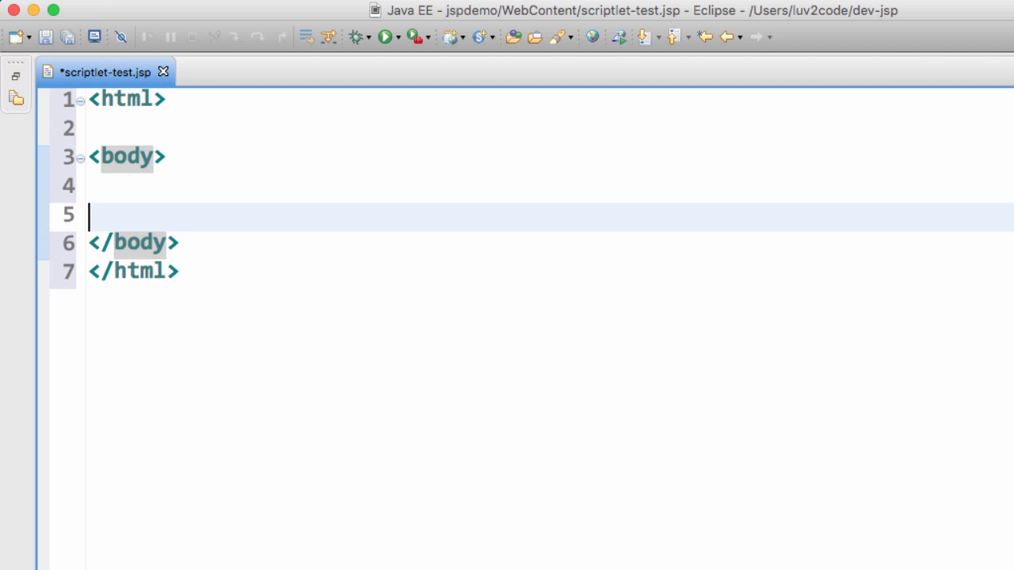
pyautogui.press('enter')
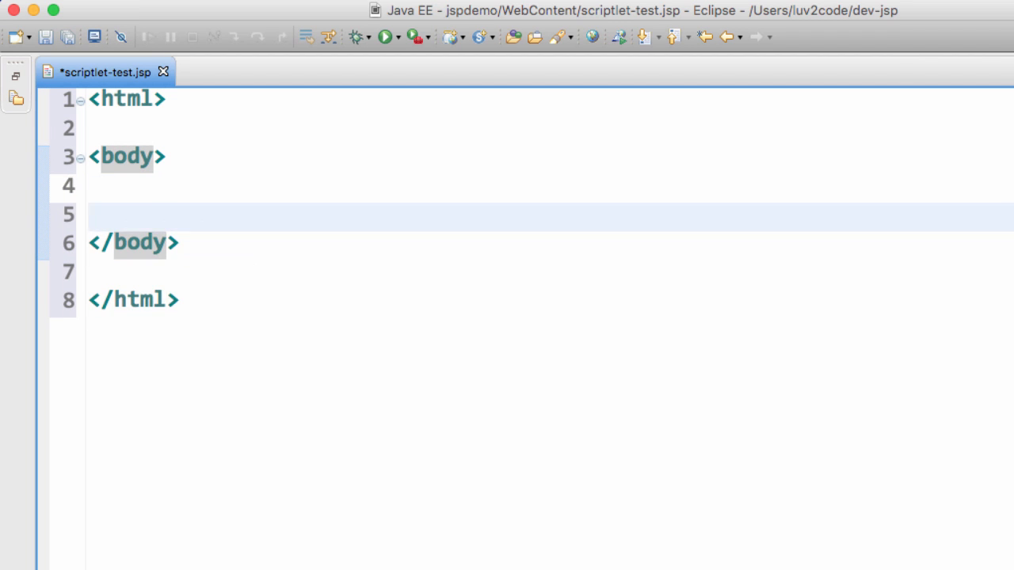
pyautogui.write('<')
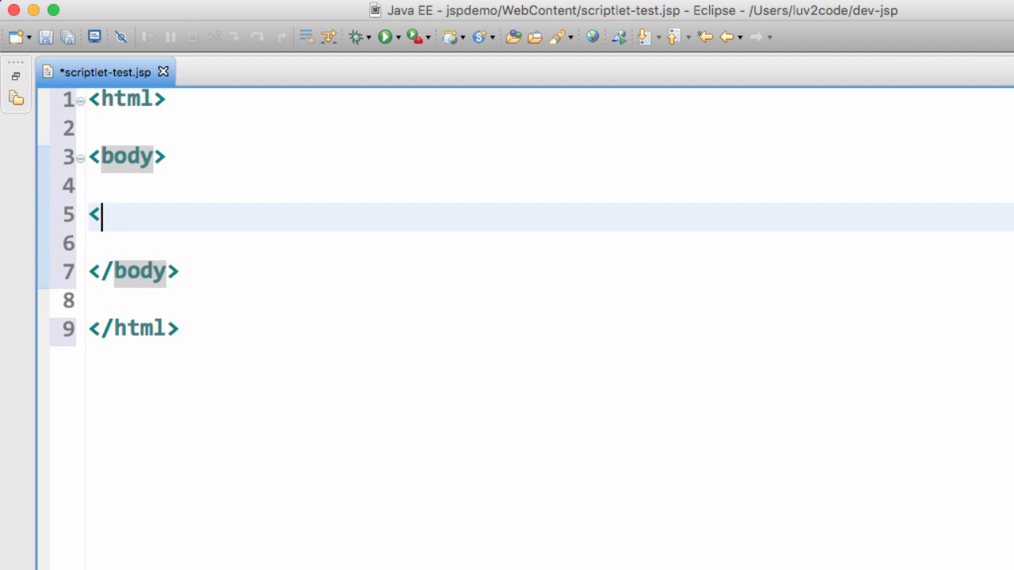
pyautogui.write('h3>h</h3>')
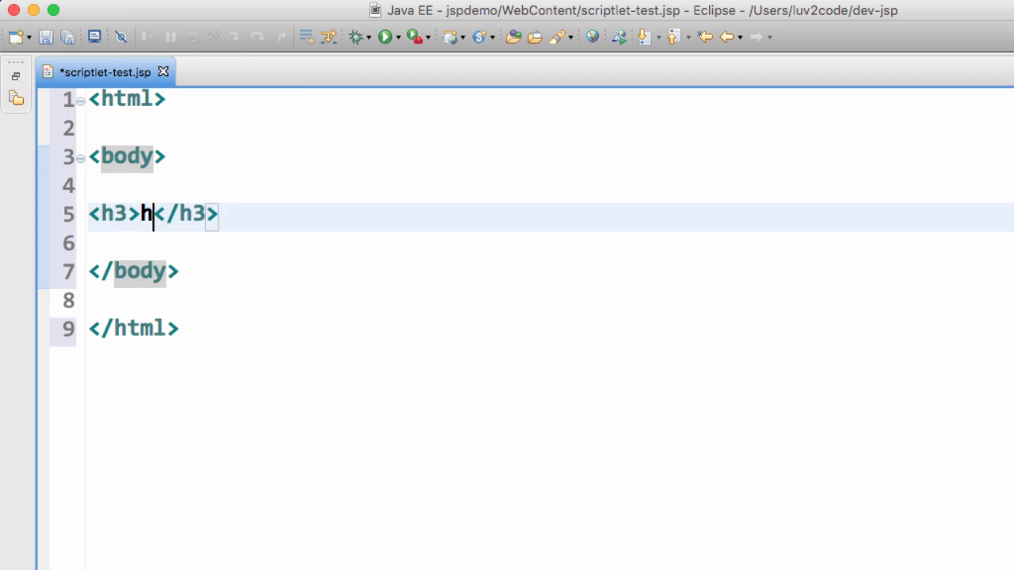
pyautogui.write('ello World of Java')
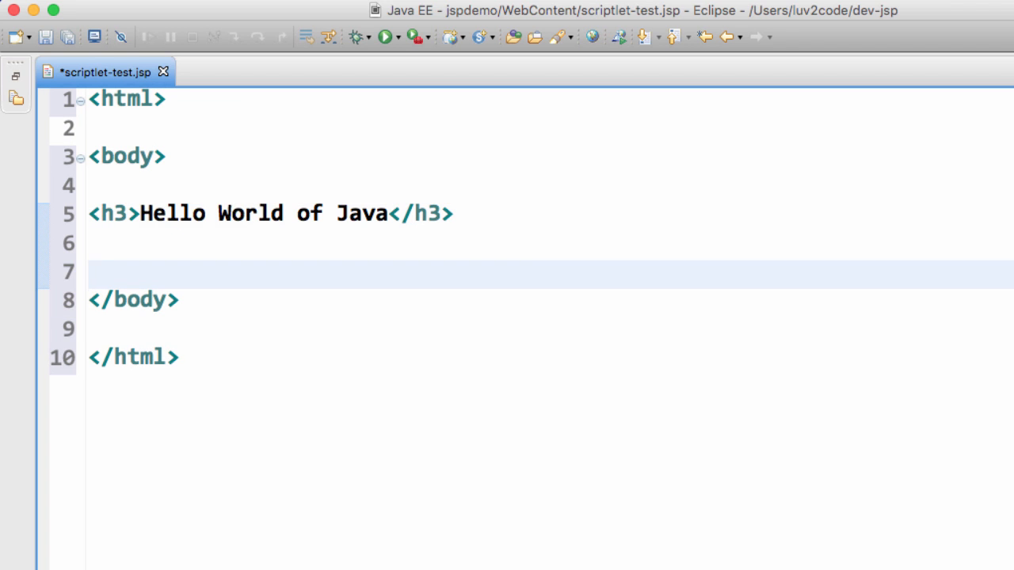
pyautogui.write('<%')
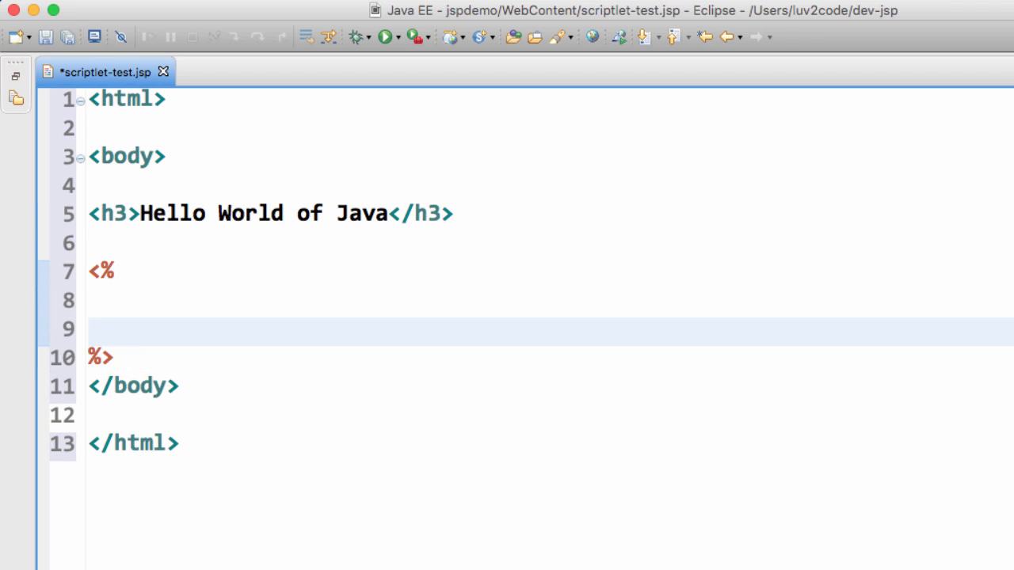
# Write the loop header for (int i=1; i <=5; i++) {, correcting the start value to 1
pyautogui.write('for (')
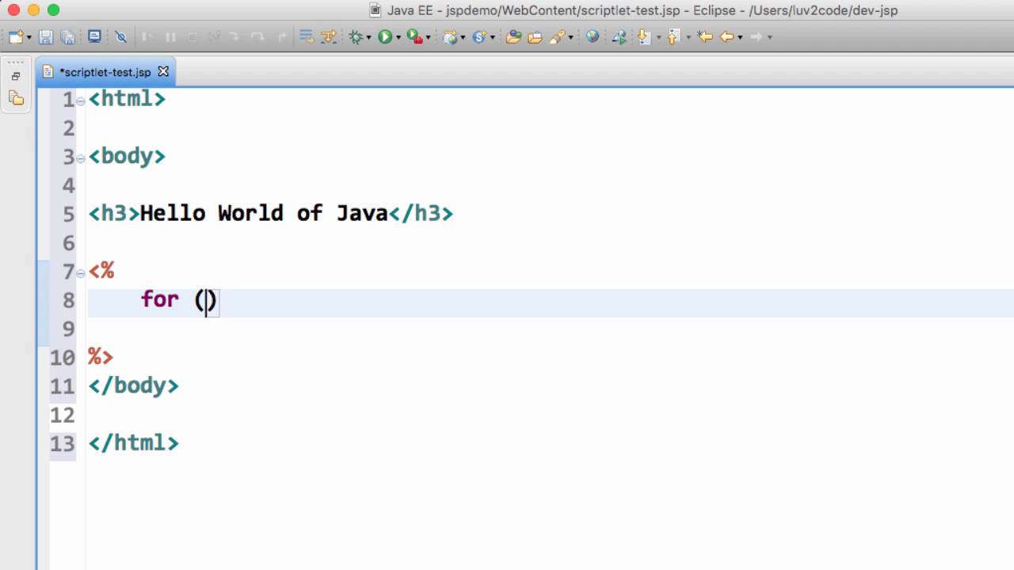
pyautogui.write('int i=0')
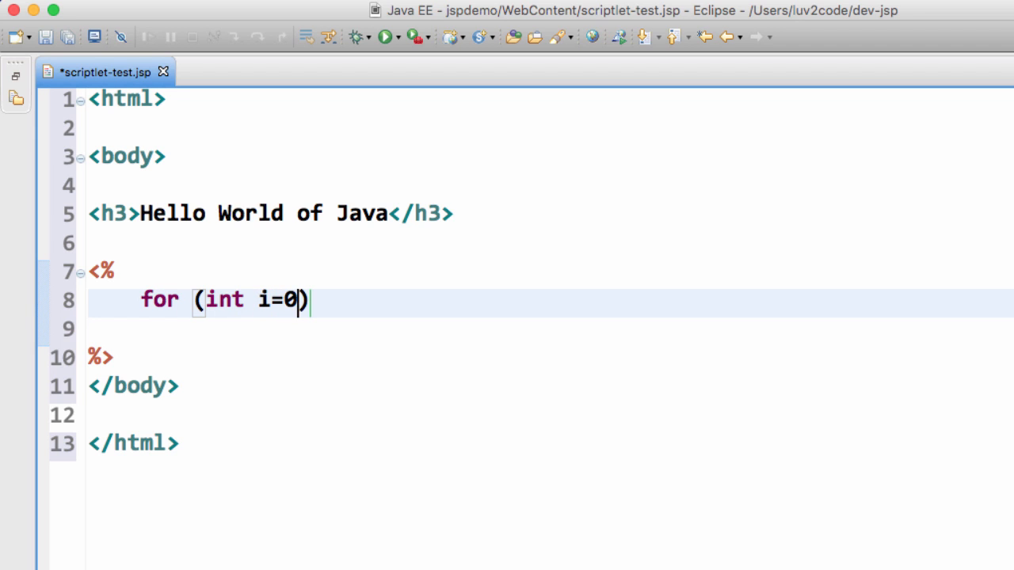
pyautogui.write('; i <=5')
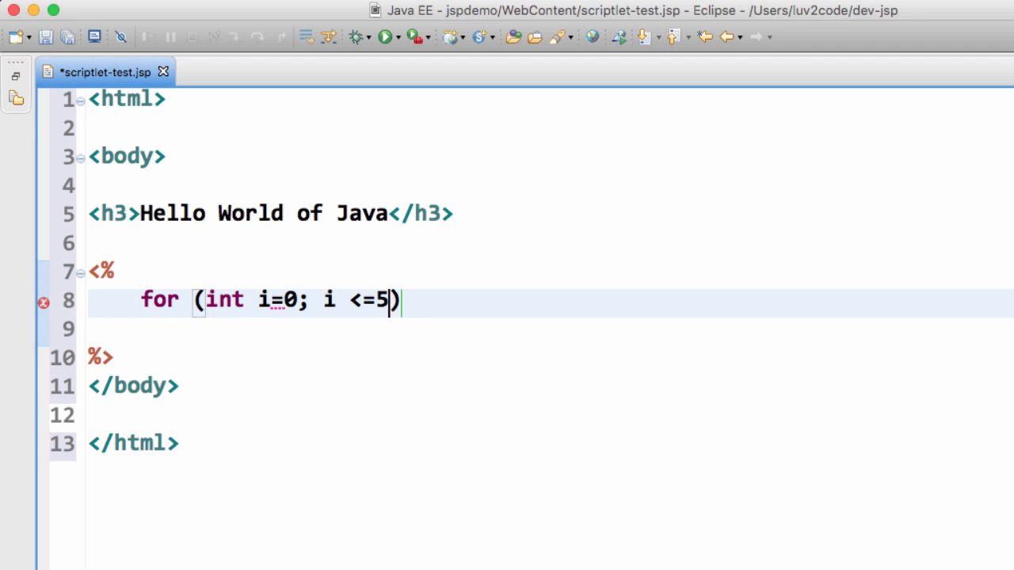
pyautogui.press('BackSpace')
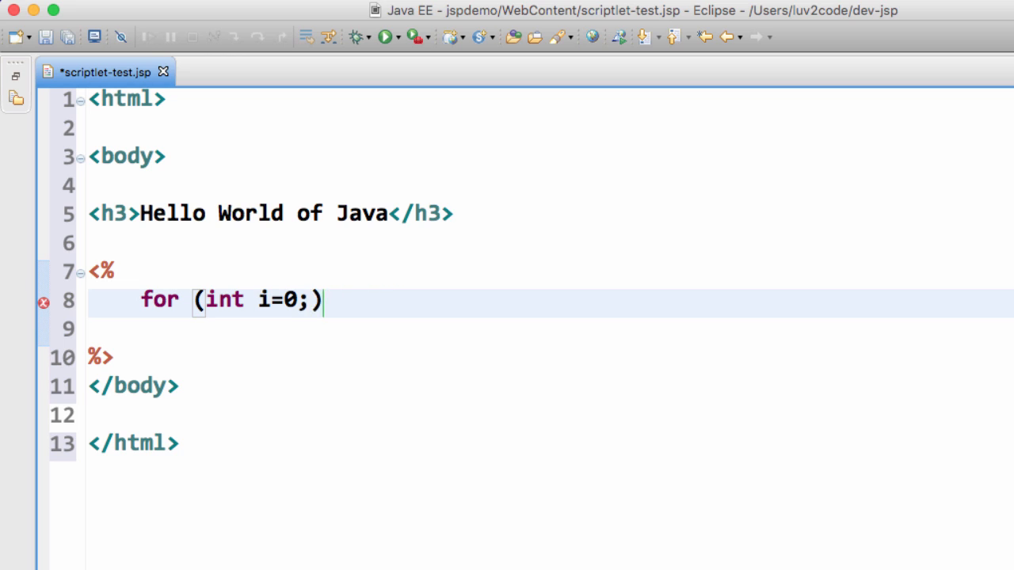
pyautogui.write('1; i <=')
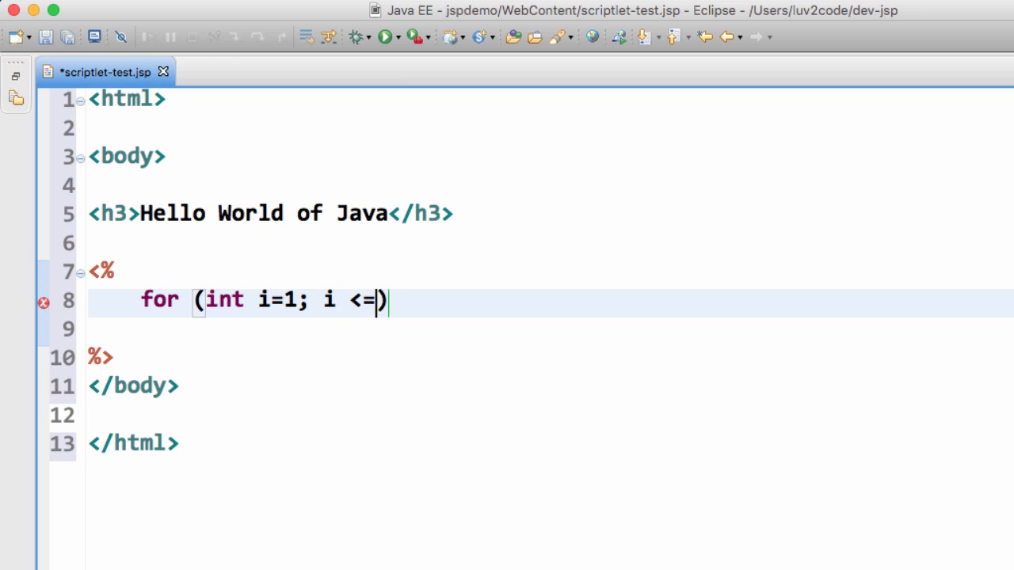
pyautogui.write('5; i++')
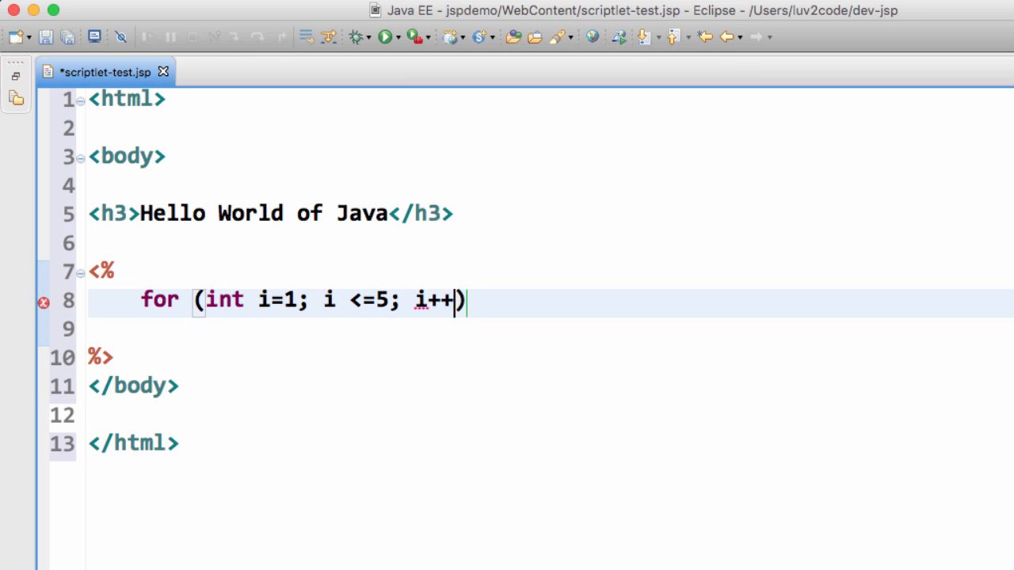
pyautogui.write('{')
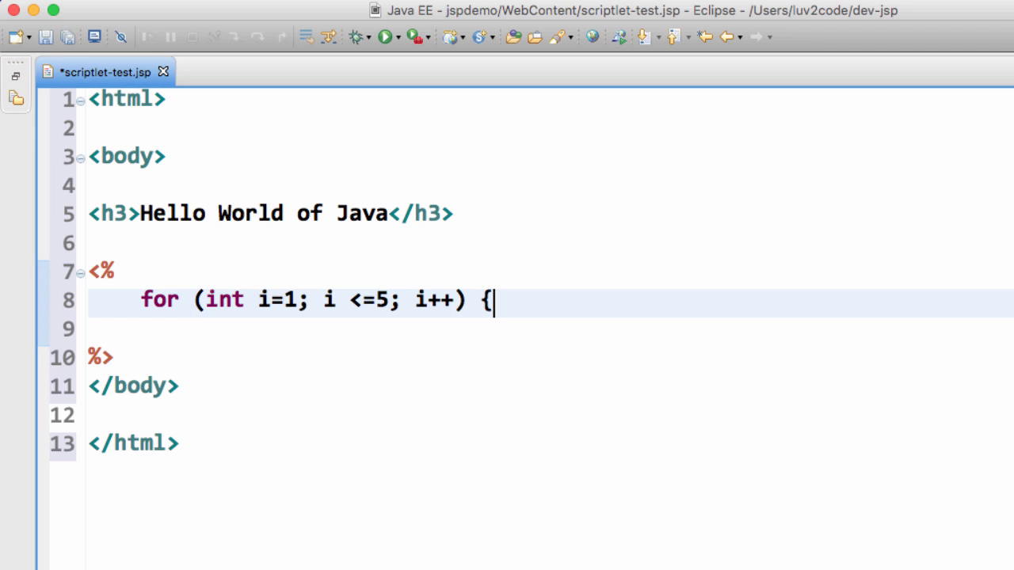
# Add the loop body out.println("<br/>I really luv2code: " + i);
pyautogui.write('out.println("<b')
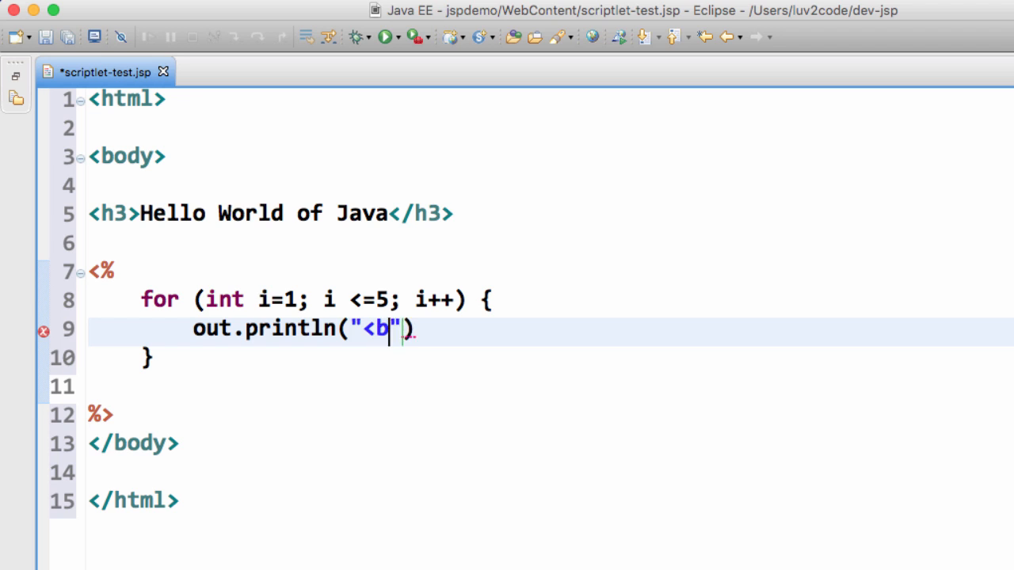
pyautogui.write('r/>')
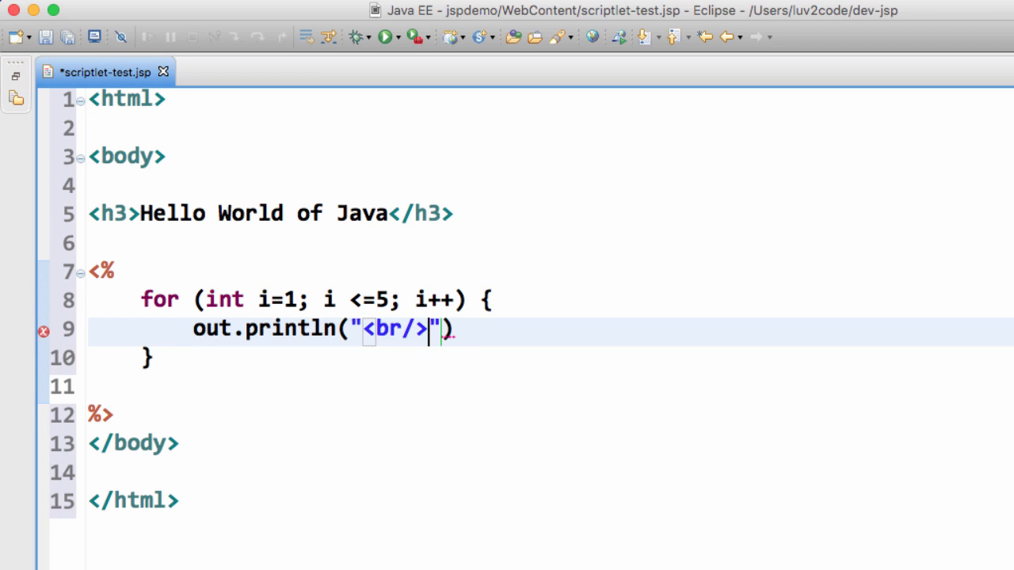
pyautogui.write('I really luv2c')
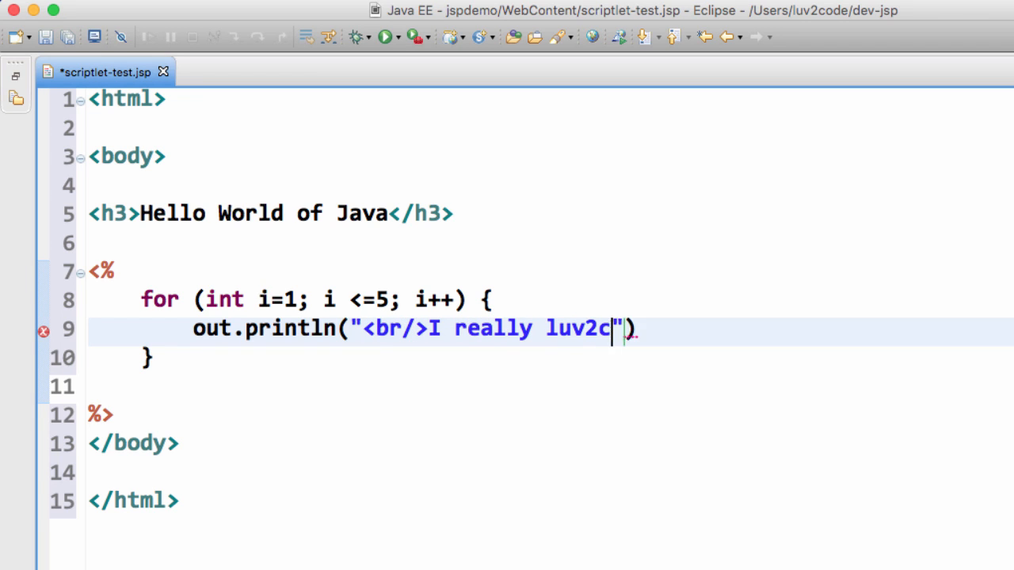
pyautogui.write('ode:')
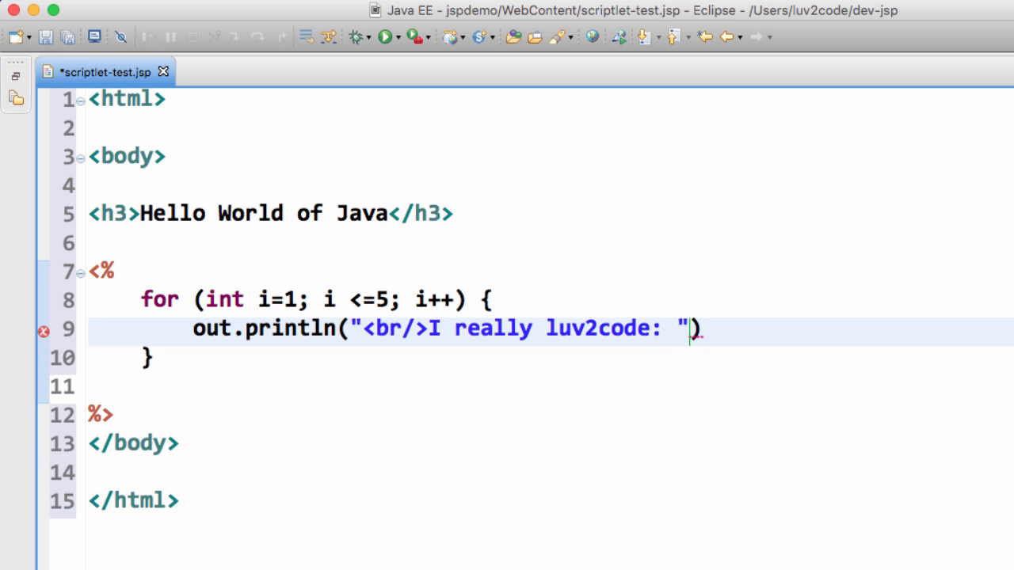
pyautogui.write('+ i);')
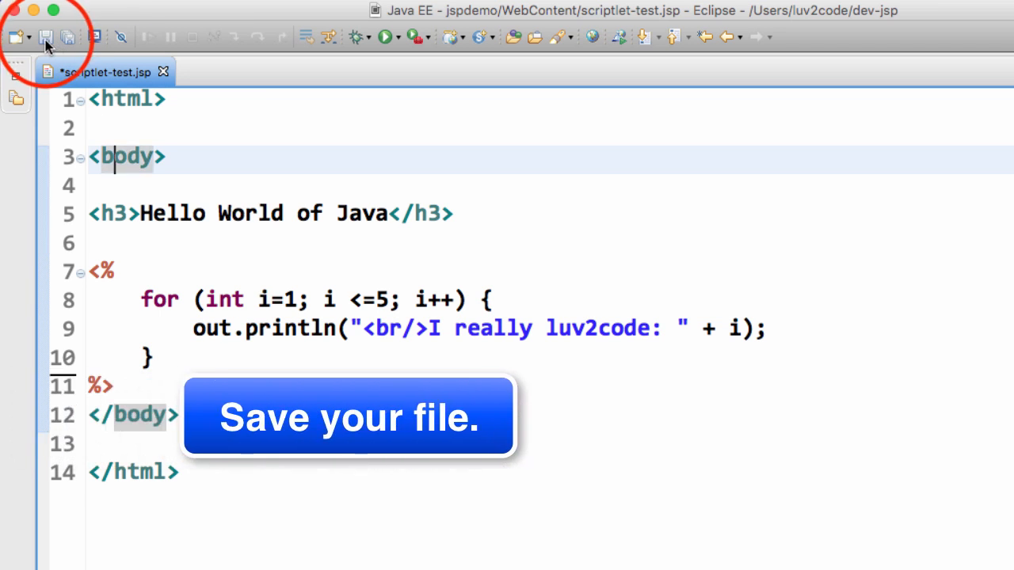
# Save scriptlet-test.jsp and run it on the server to show the five luv2code lines
pyautogui.click(45, 38)
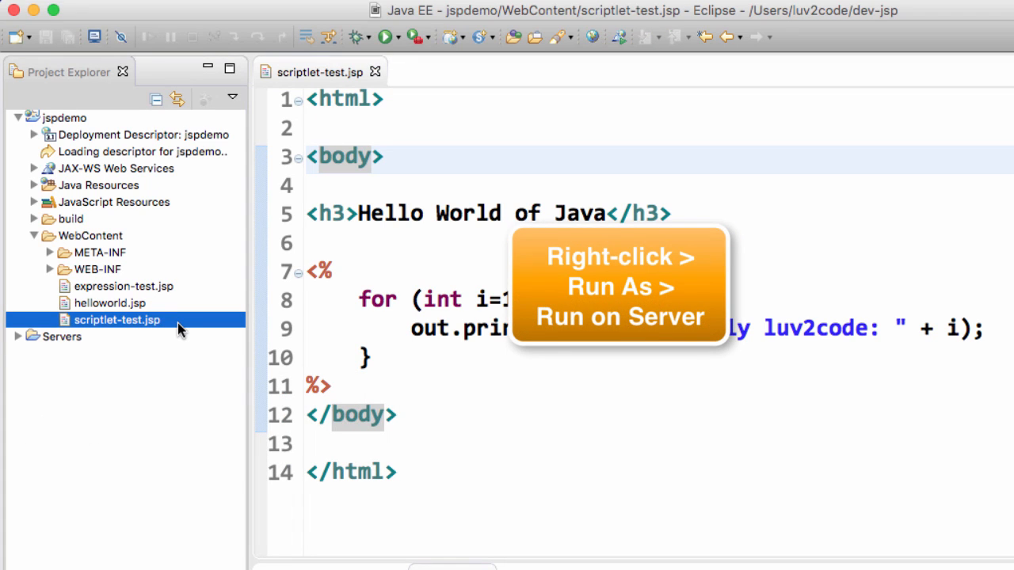
pyautogui.rightClick(117, 320)
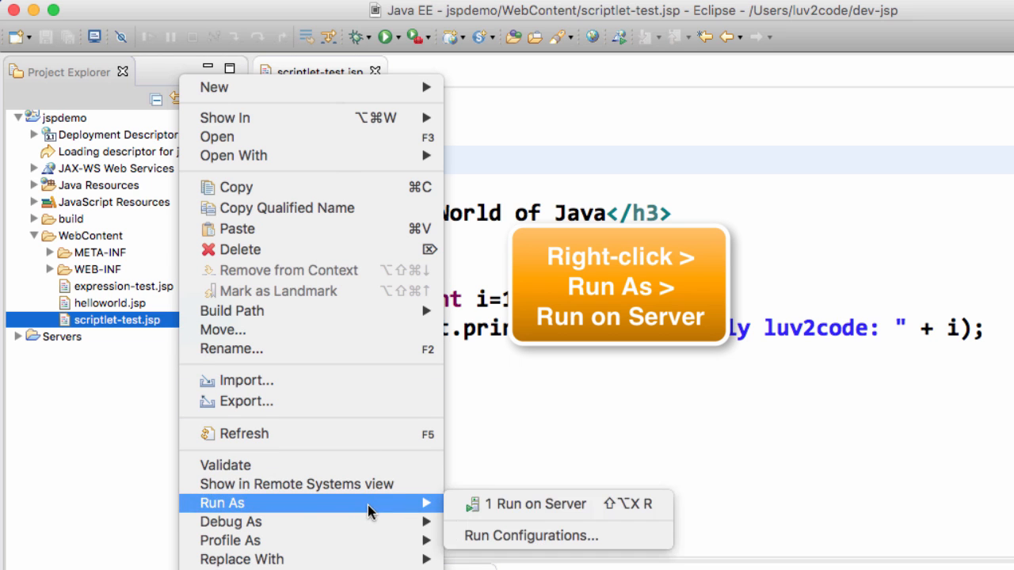
pyautogui.moveTo(537, 503)
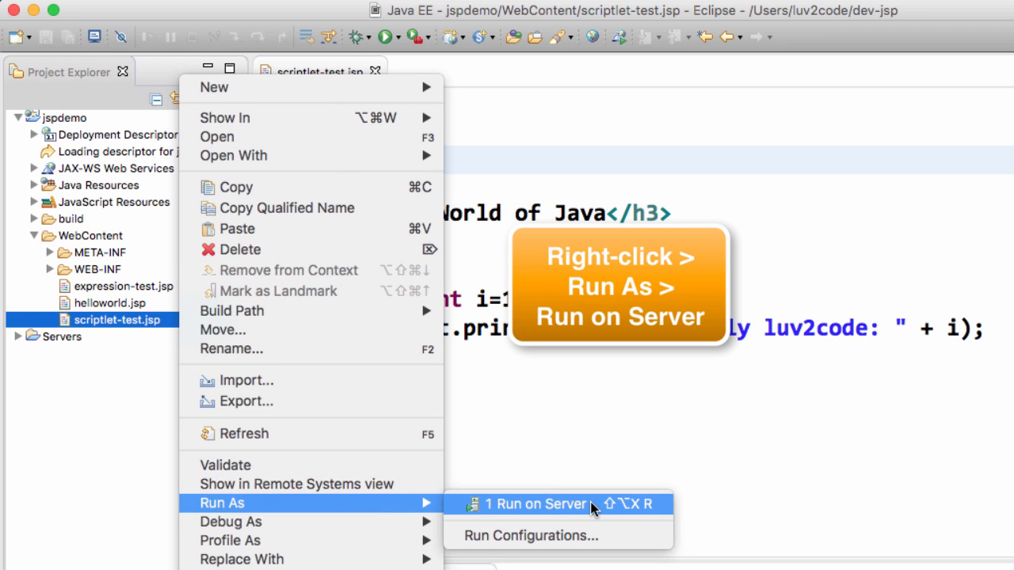
pyautogui.click(541, 503)
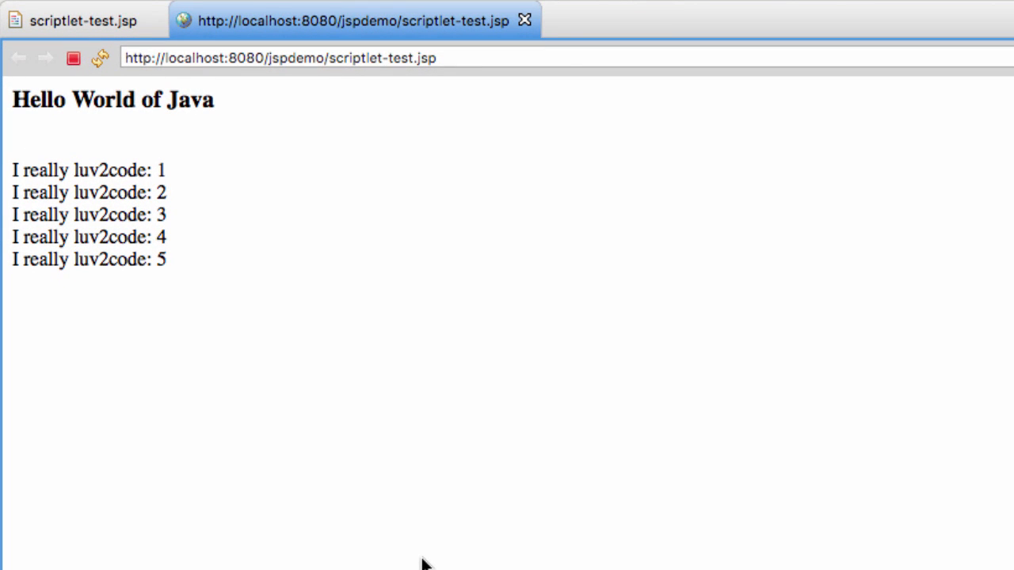
pyautogui.moveTo(12, 174)
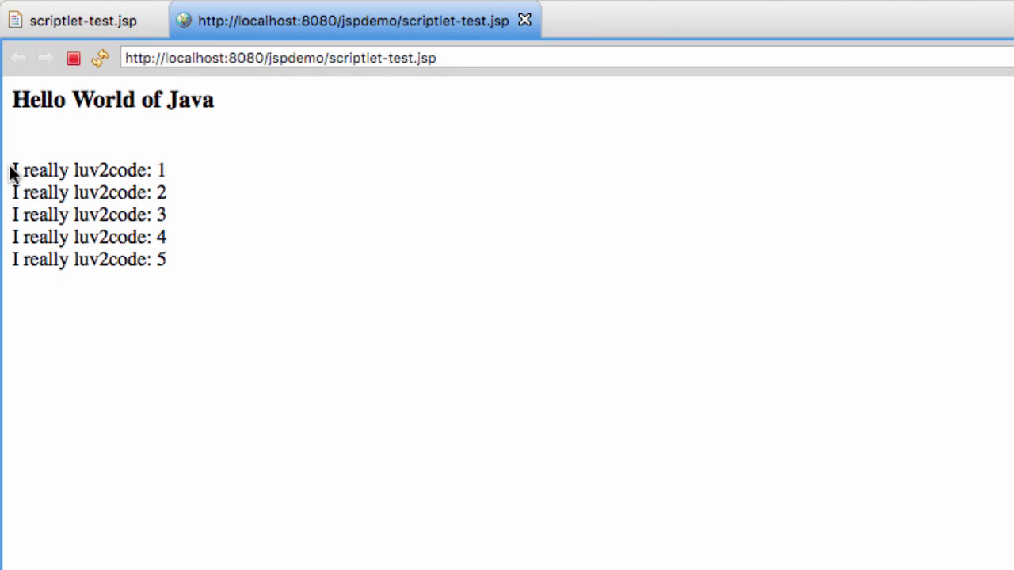
pyautogui.moveTo(13, 169); pyautogui.dragTo(166, 259)
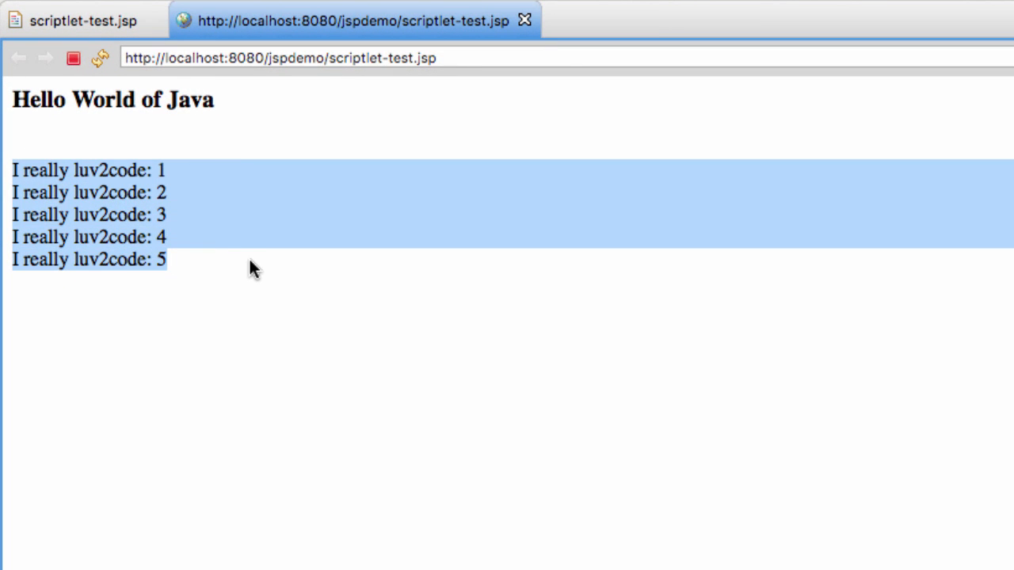